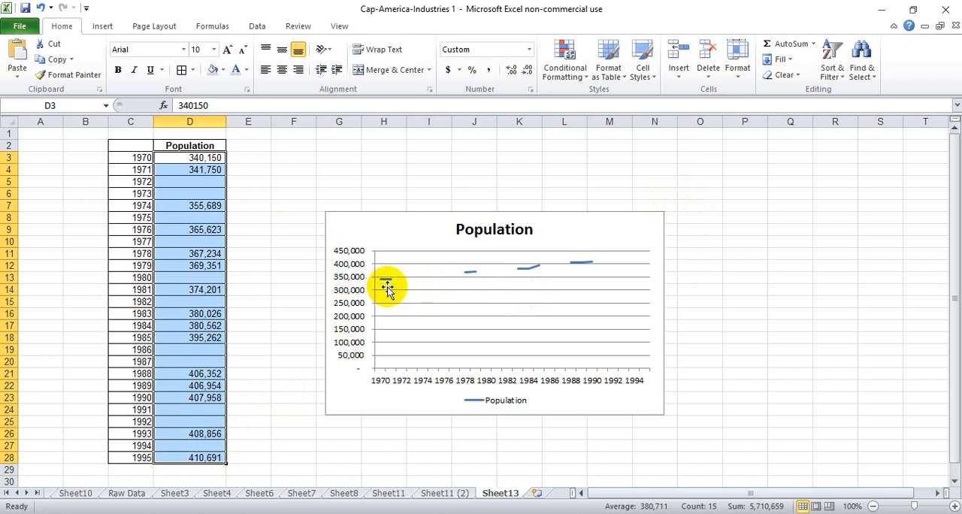
pyautogui.moveTo(528, 288)
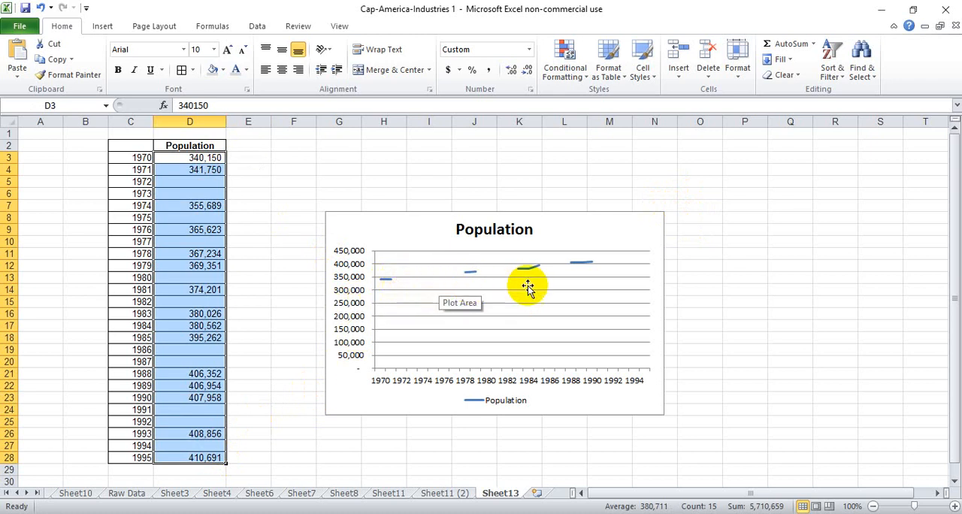
pyautogui.moveTo(391, 256)
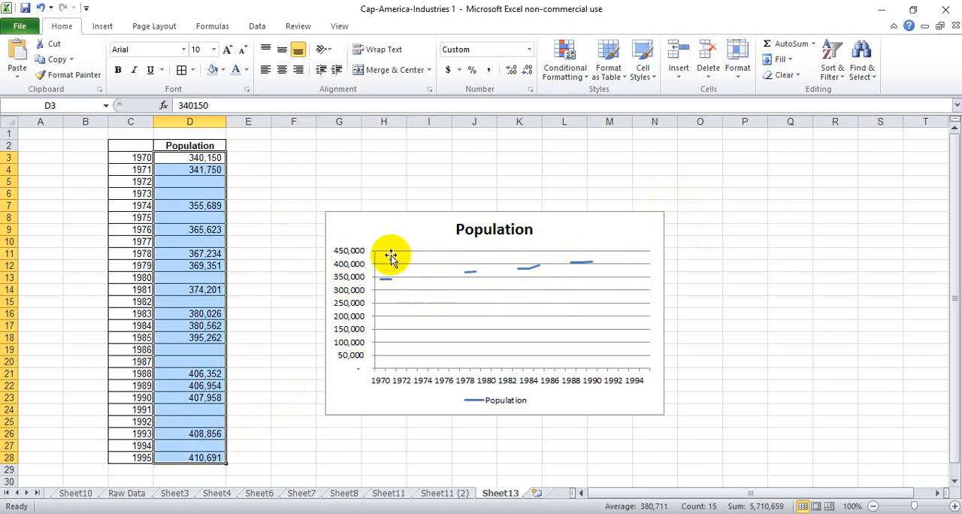
pyautogui.moveTo(390, 270)
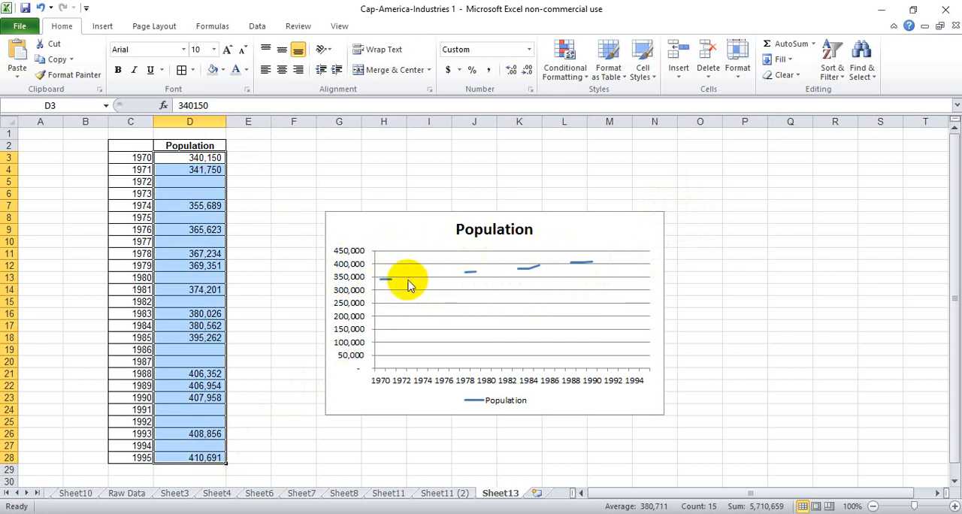
pyautogui.moveTo(458, 264)
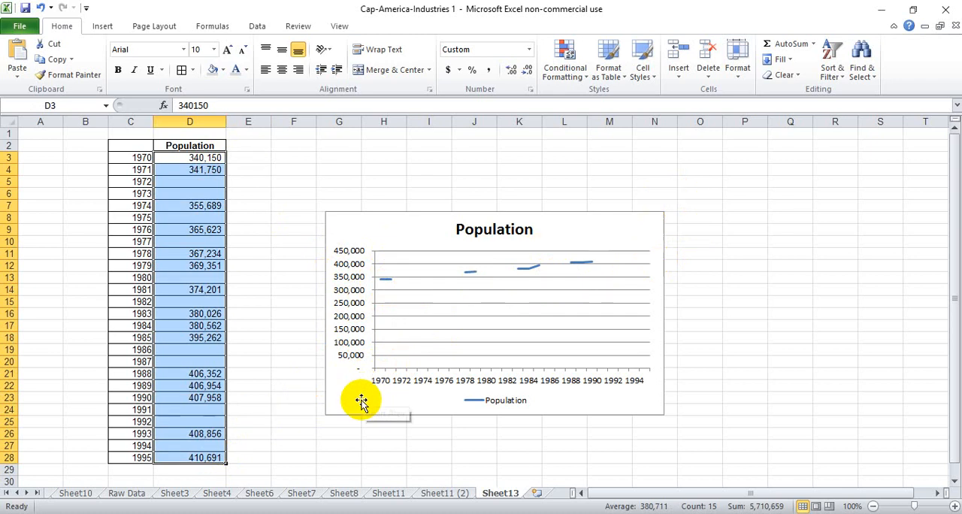
# Step: Set the chart's hidden and empty cells option to connect data points with a line
pyautogui.rightClick(361, 399)
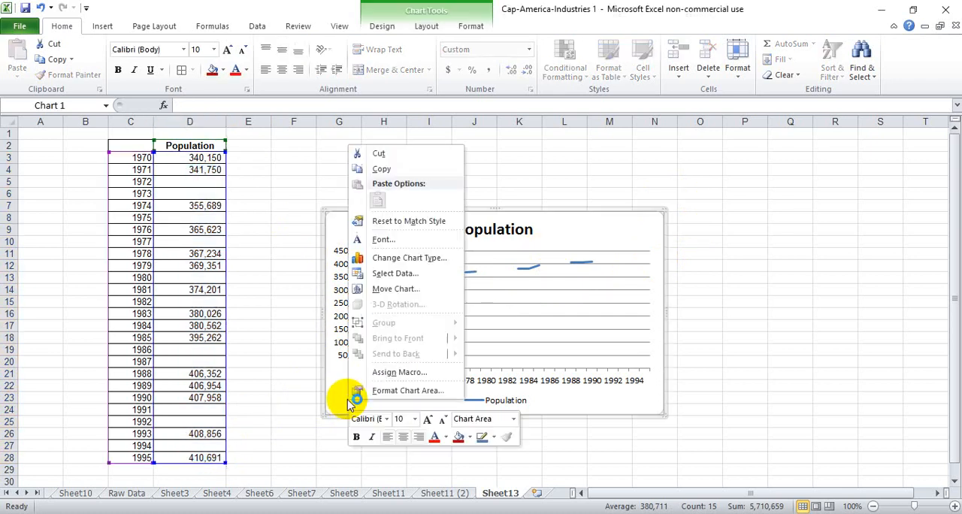
pyautogui.moveTo(394, 273)
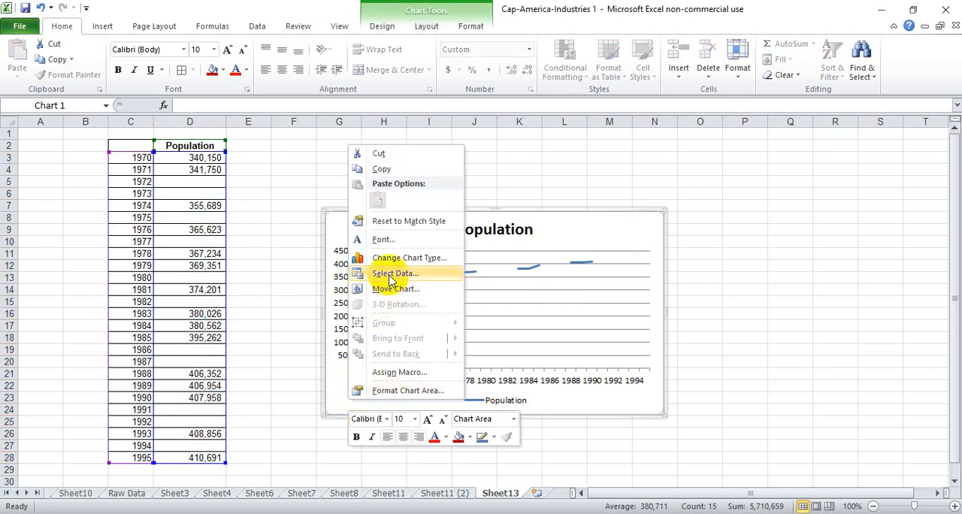
pyautogui.click(394, 273)
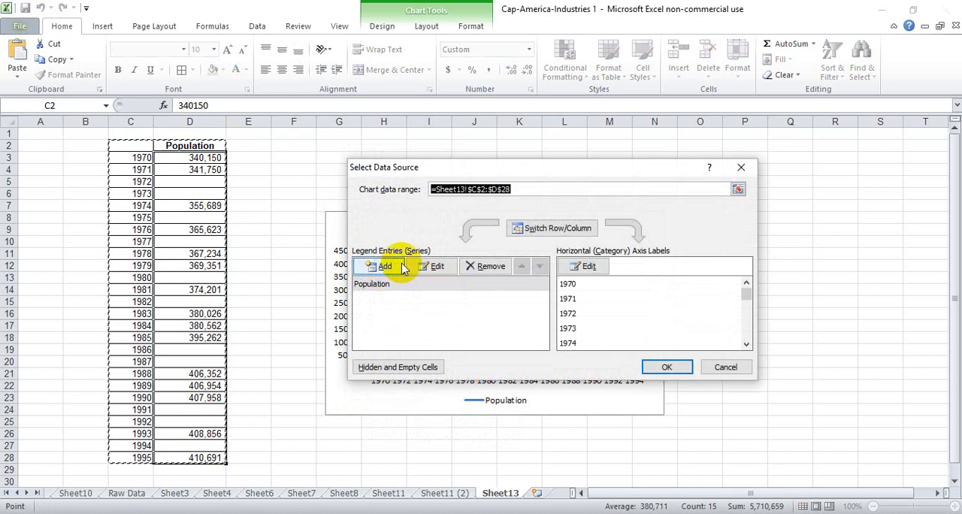
pyautogui.moveTo(397, 367)
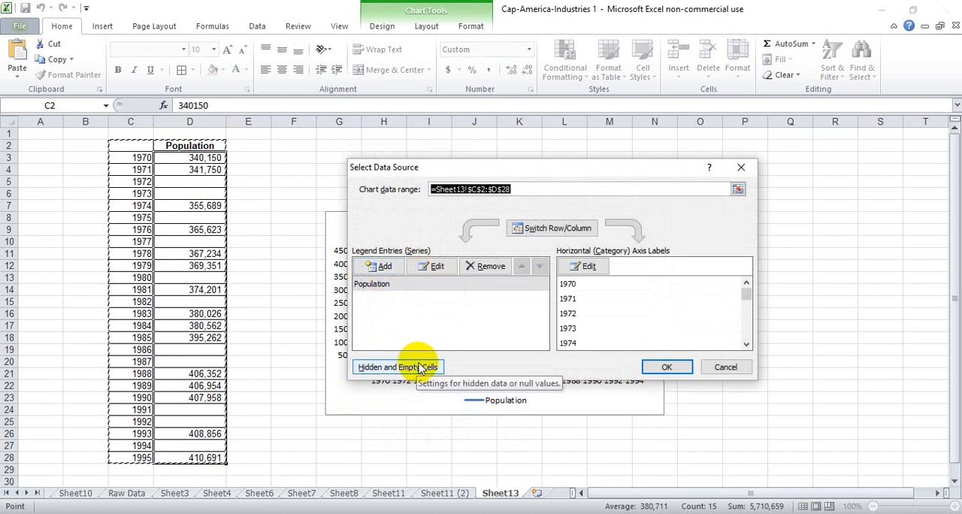
pyautogui.moveTo(432, 373)
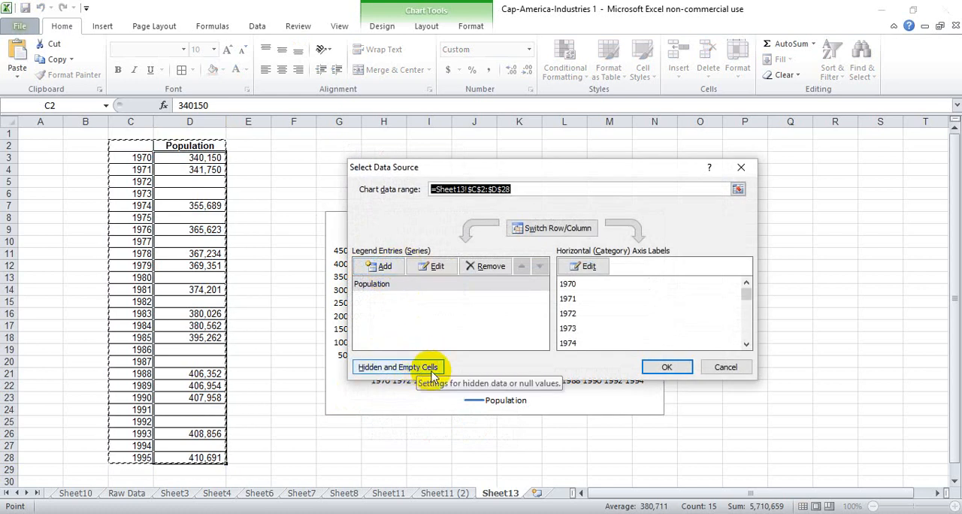
pyautogui.click(397, 366)
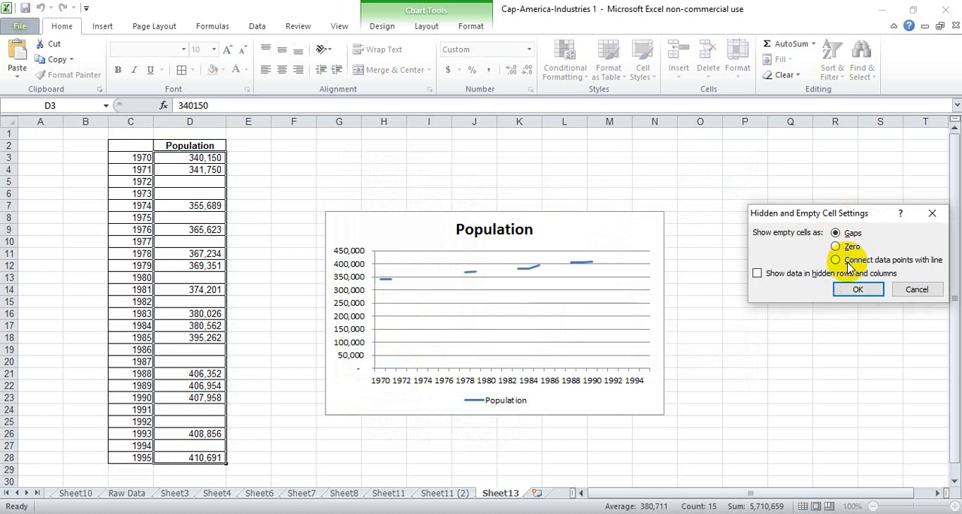
pyautogui.click(858, 289)
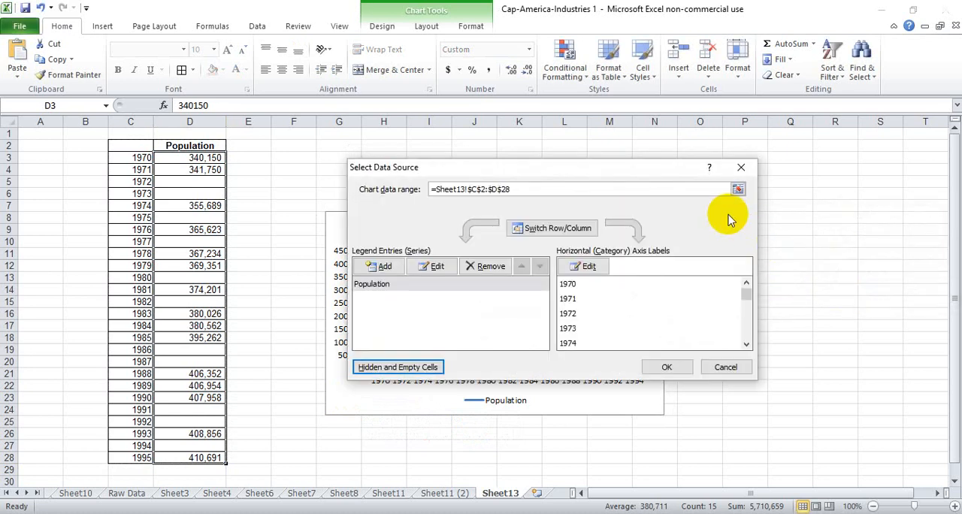
pyautogui.click(666, 367)
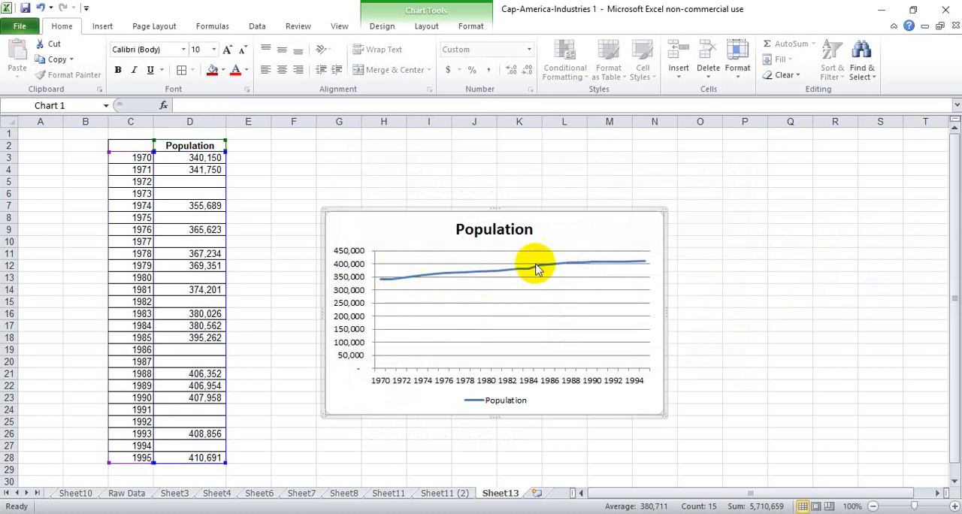
pyautogui.moveTo(562, 296)
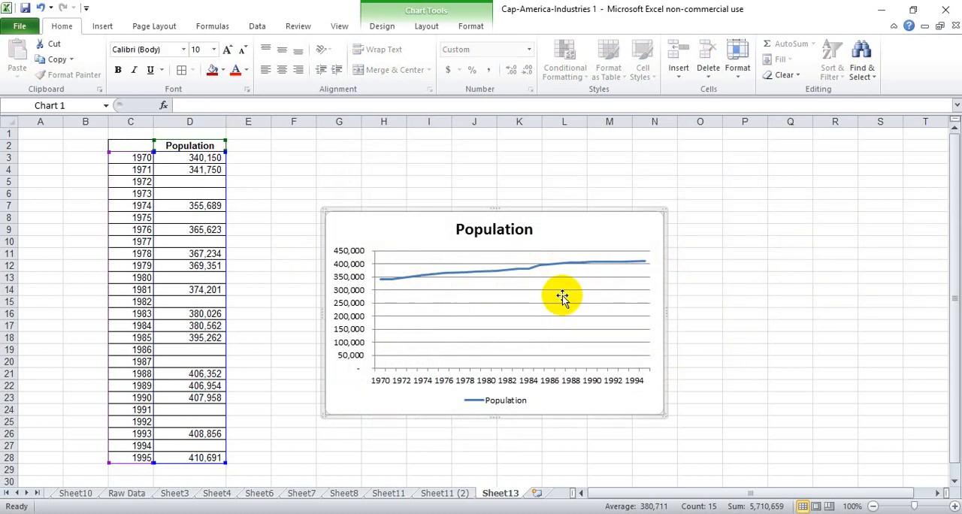
pyautogui.moveTo(495, 372)
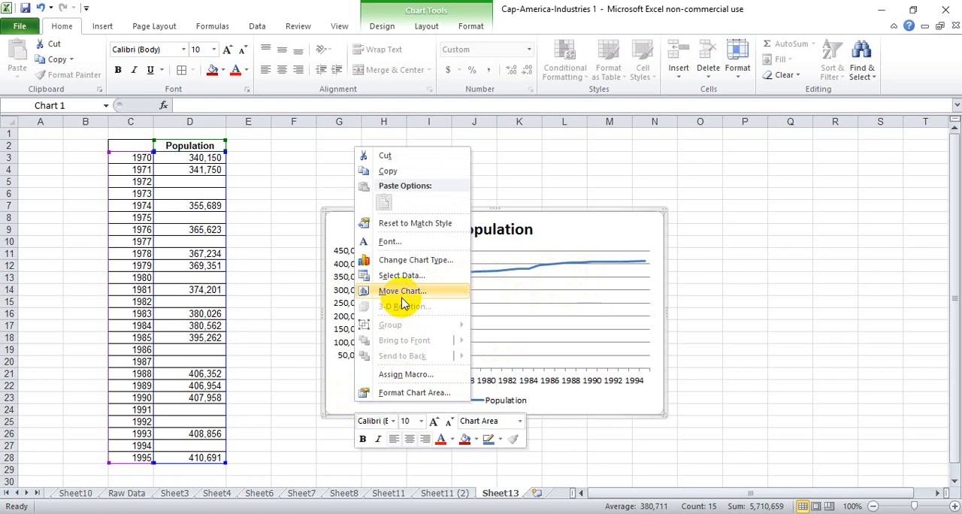
pyautogui.moveTo(416, 259)
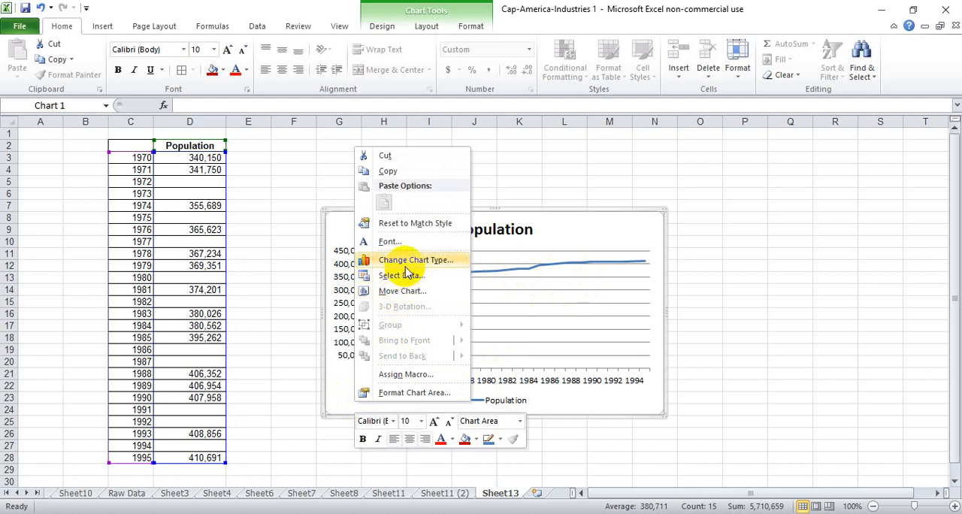
# Step: Change the chart's empty cells setting to show blank years as zero
pyautogui.click(401, 275)
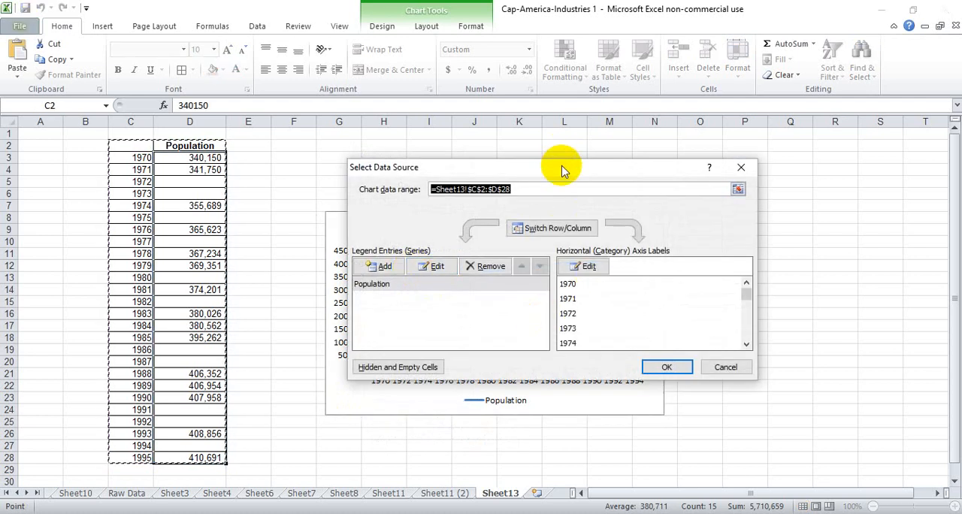
pyautogui.click(398, 367)
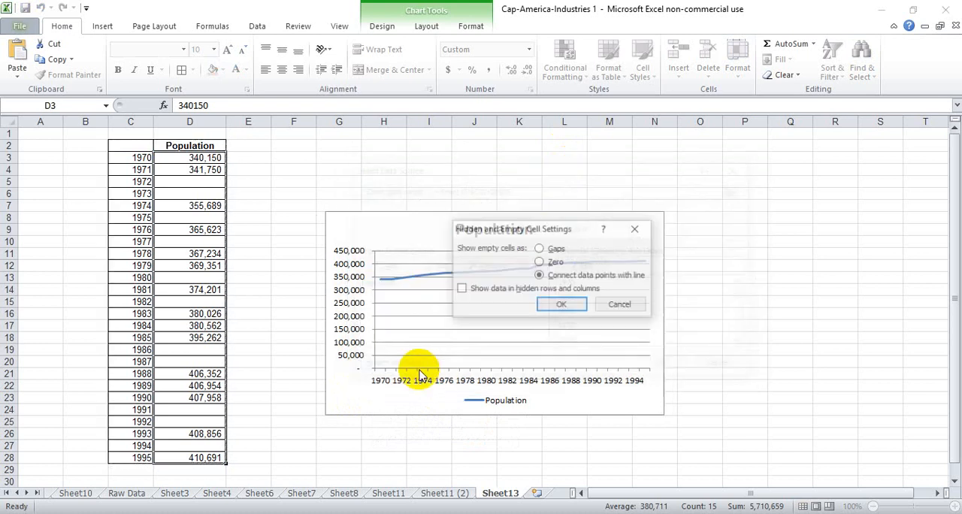
pyautogui.click(539, 262)
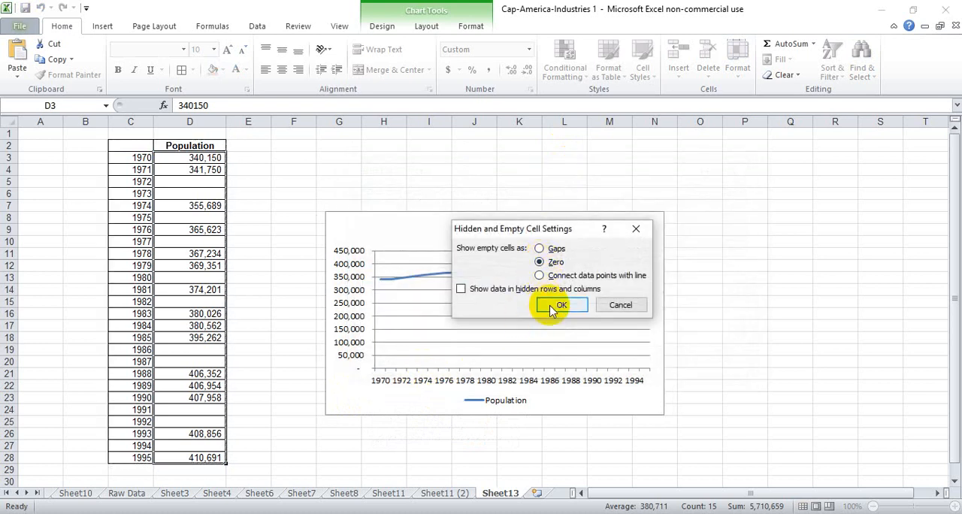
pyautogui.click(561, 304)
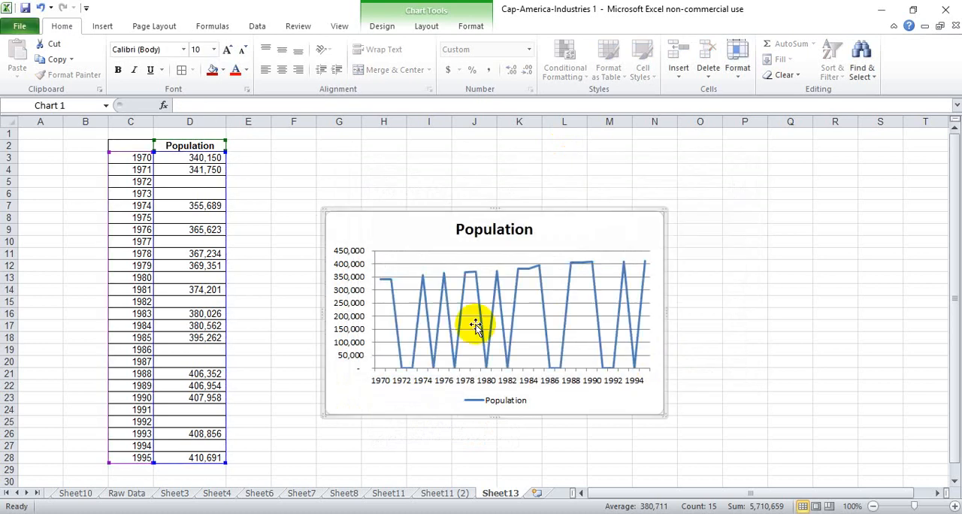
pyautogui.moveTo(398, 364)
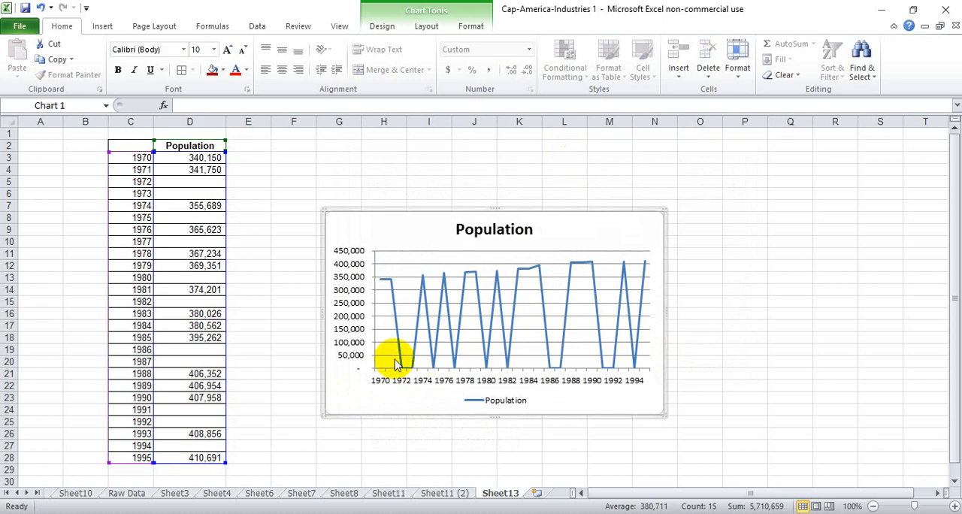
pyautogui.moveTo(408, 361)
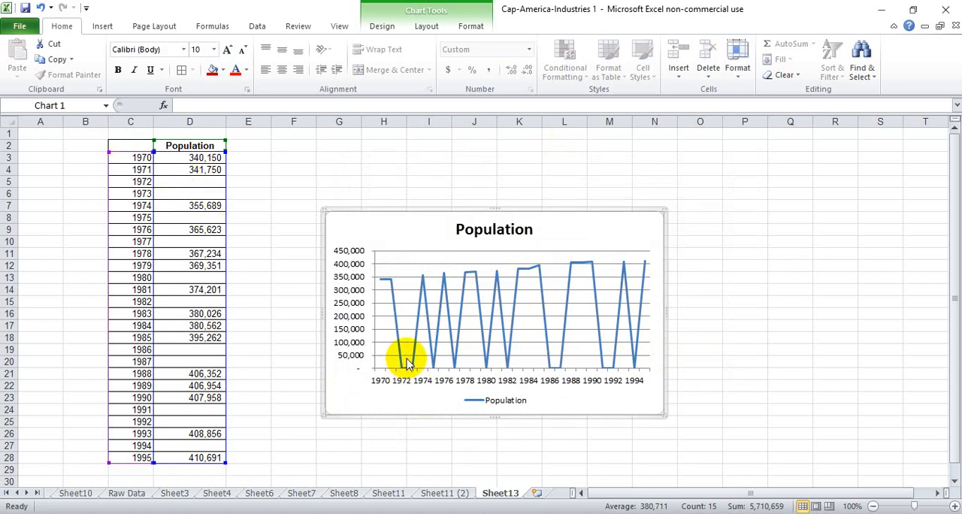
pyautogui.moveTo(413, 374)
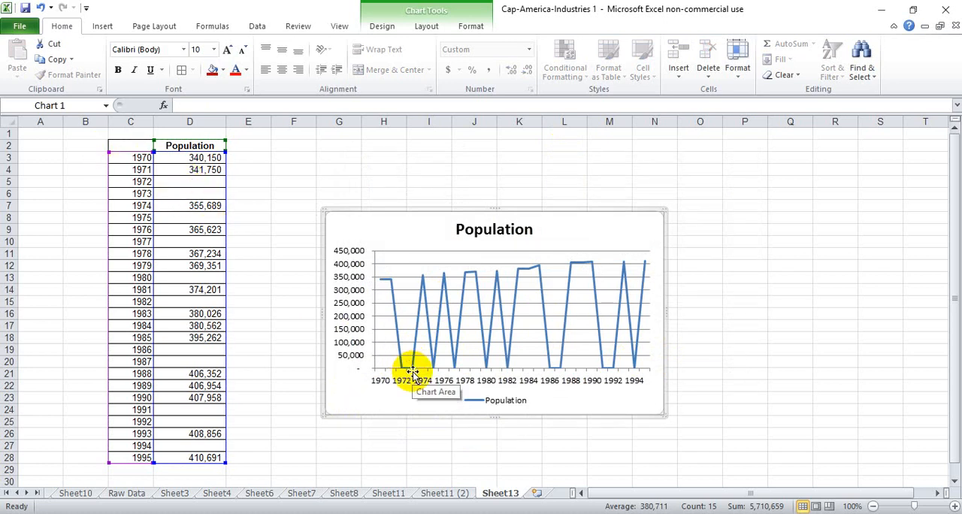